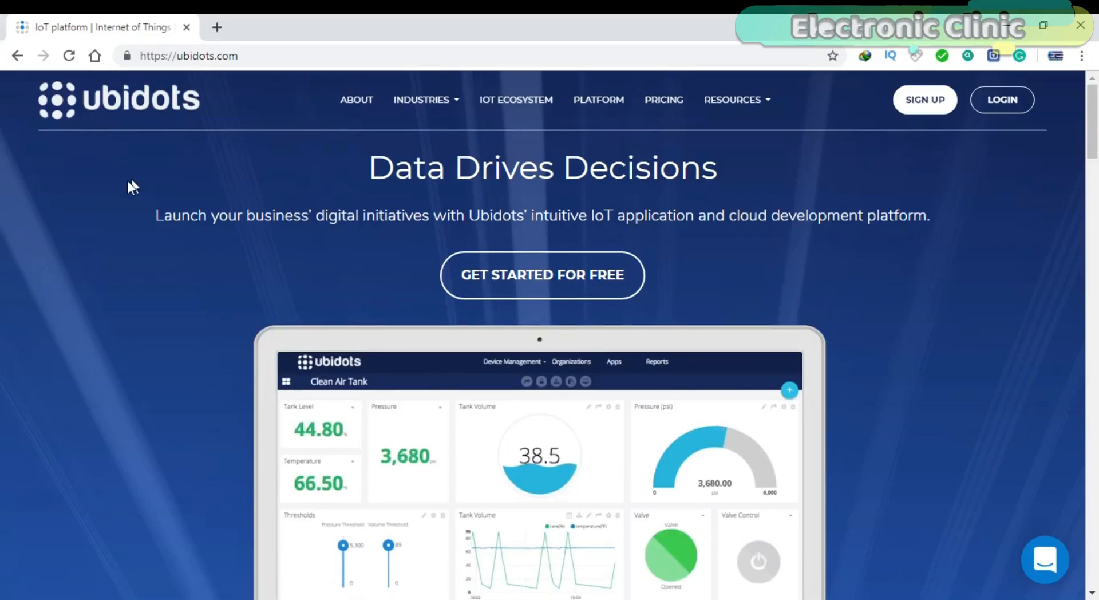
Scroll through the Ubidots landing page and open the sign-up form
scroll("down", 3)
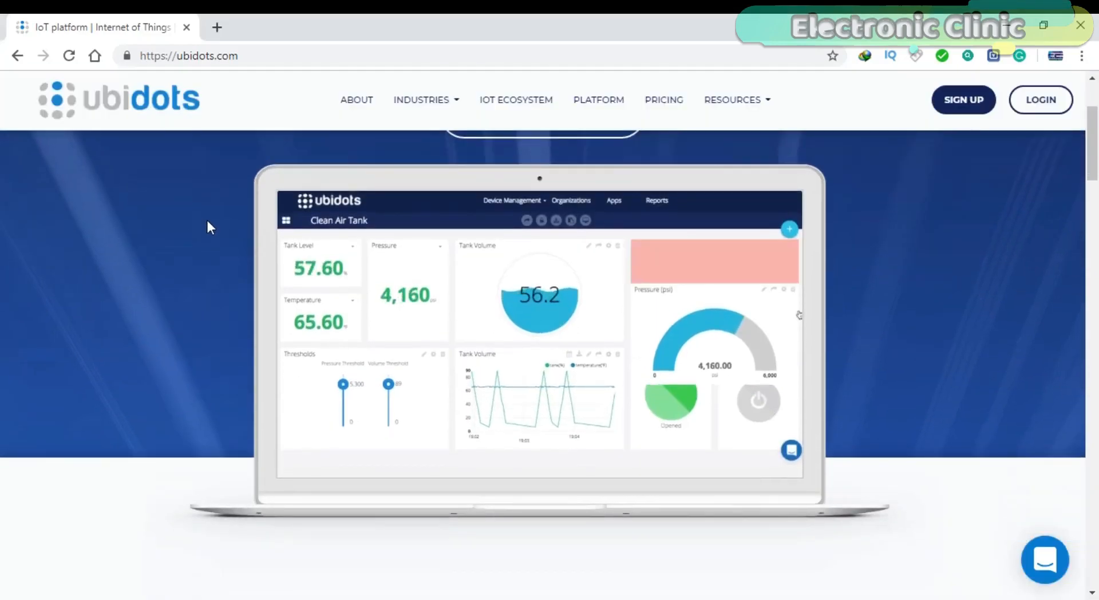
scroll("down", 3)
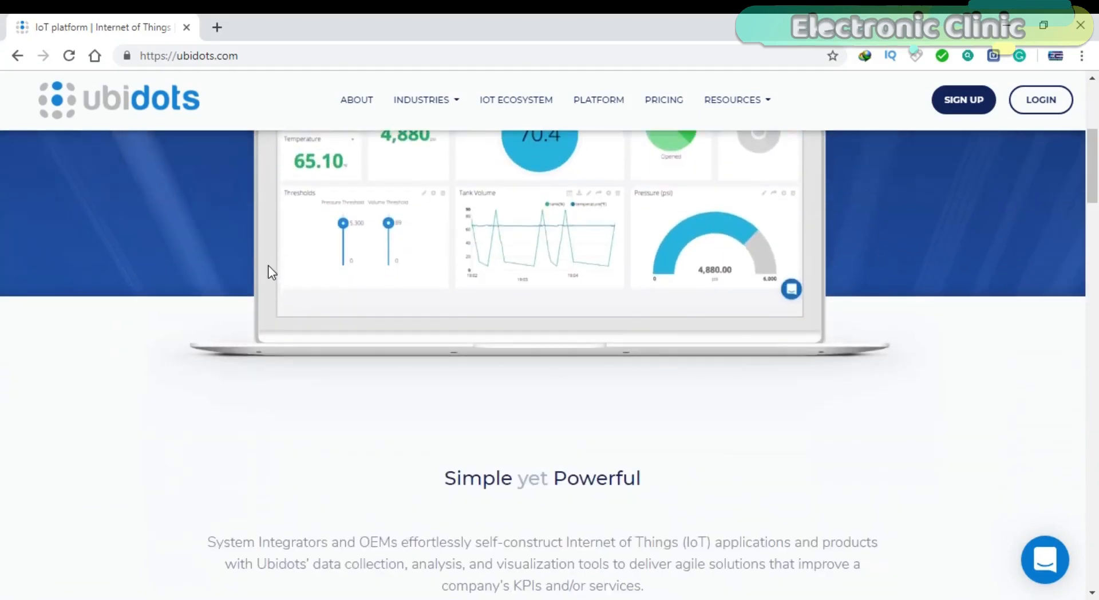
scroll("down", 3)
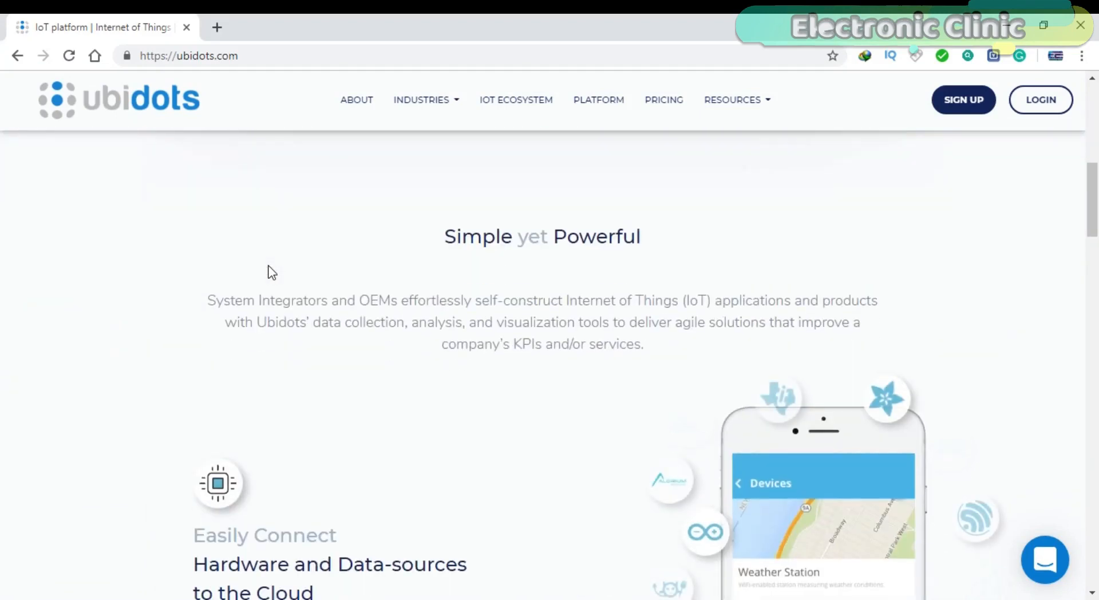
scroll("down", 3)
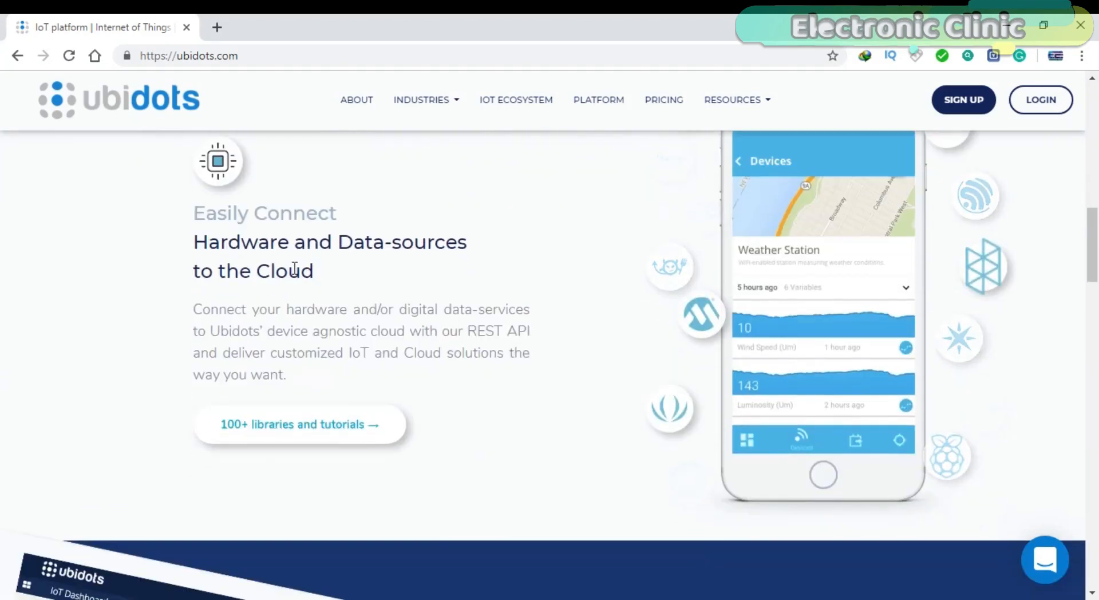
scroll("down", 3)
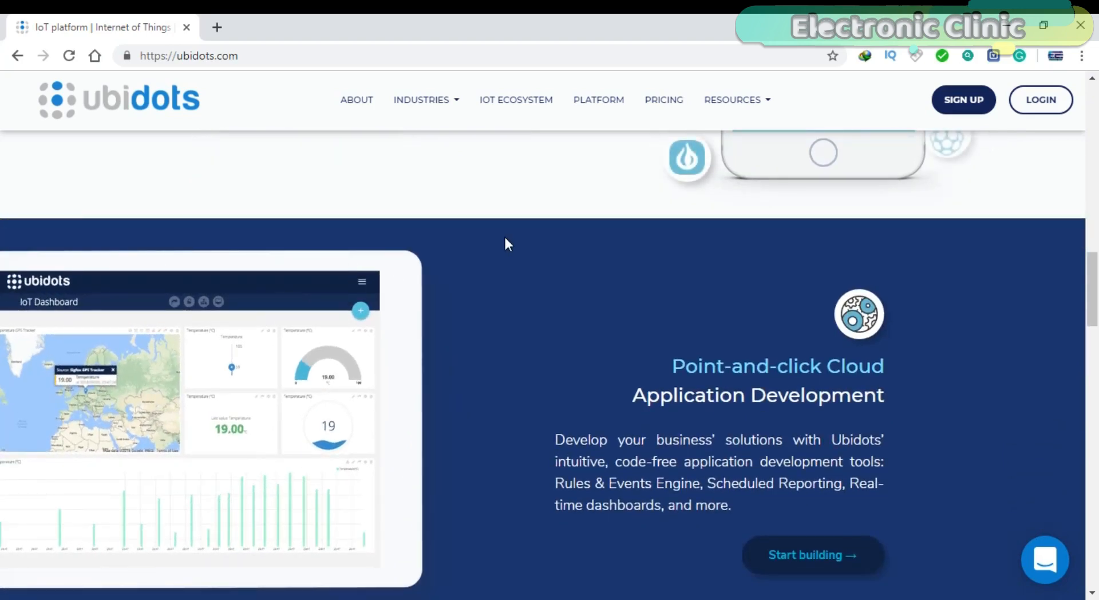
scroll("down", 3)
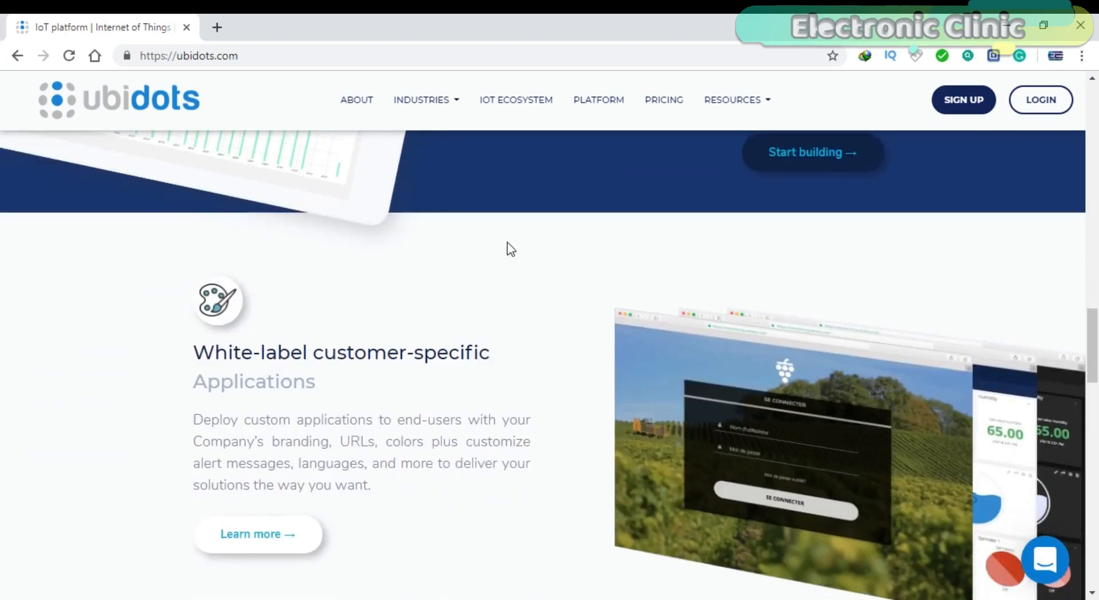
scroll("down", 3)
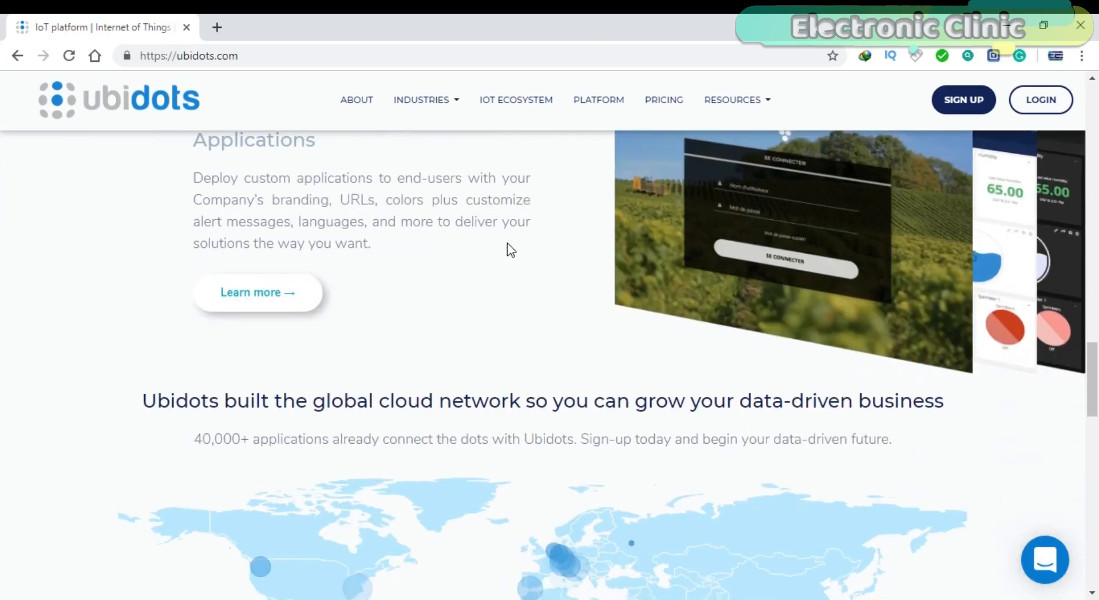
scroll("down", 3)
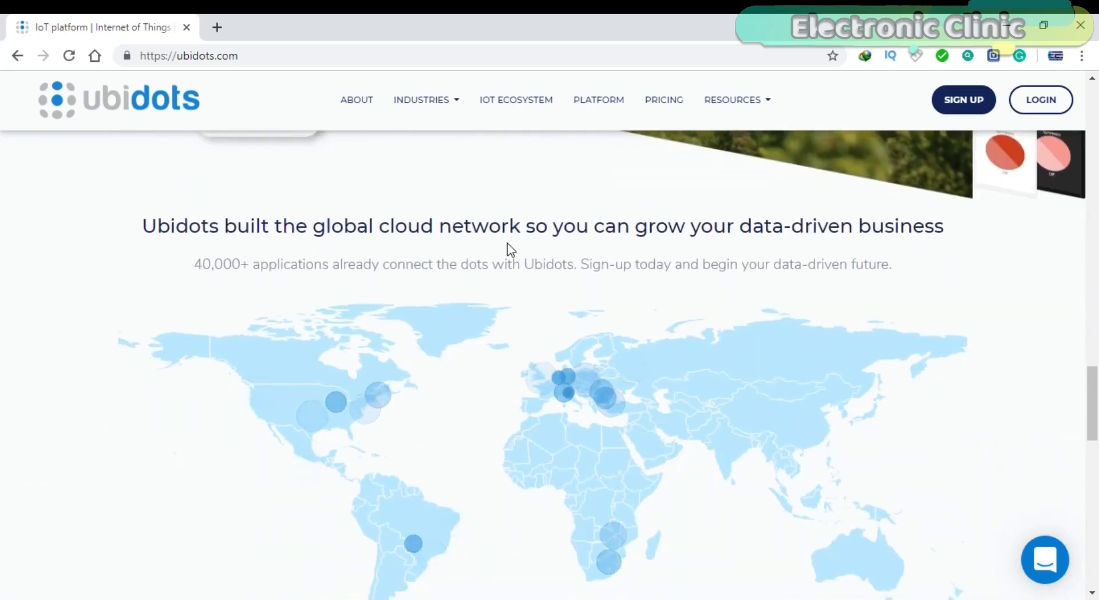
scroll("down", 3)
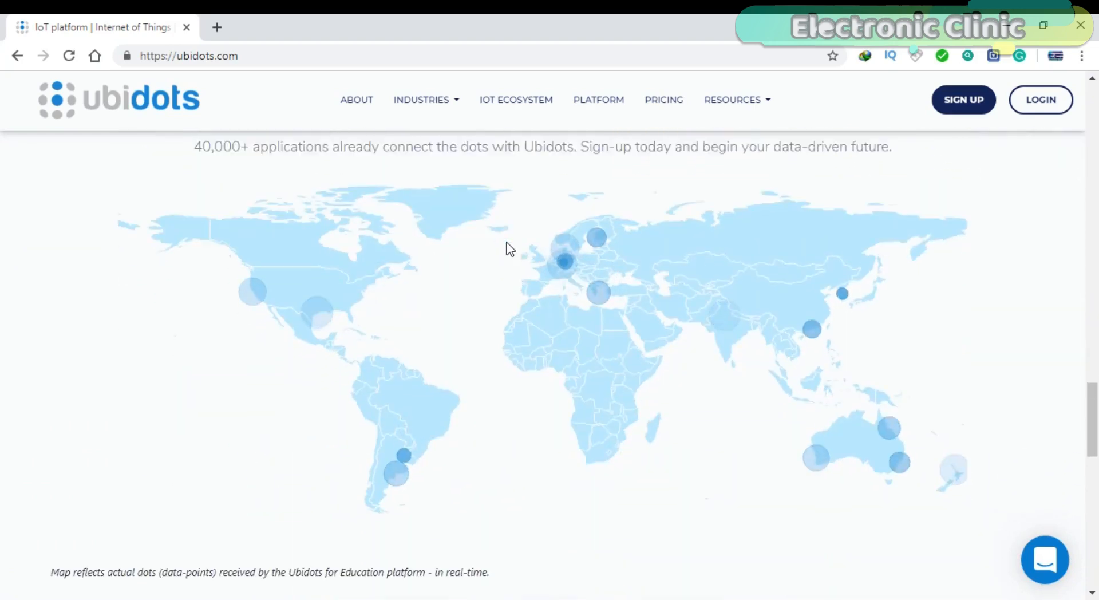
scroll("down", 3)
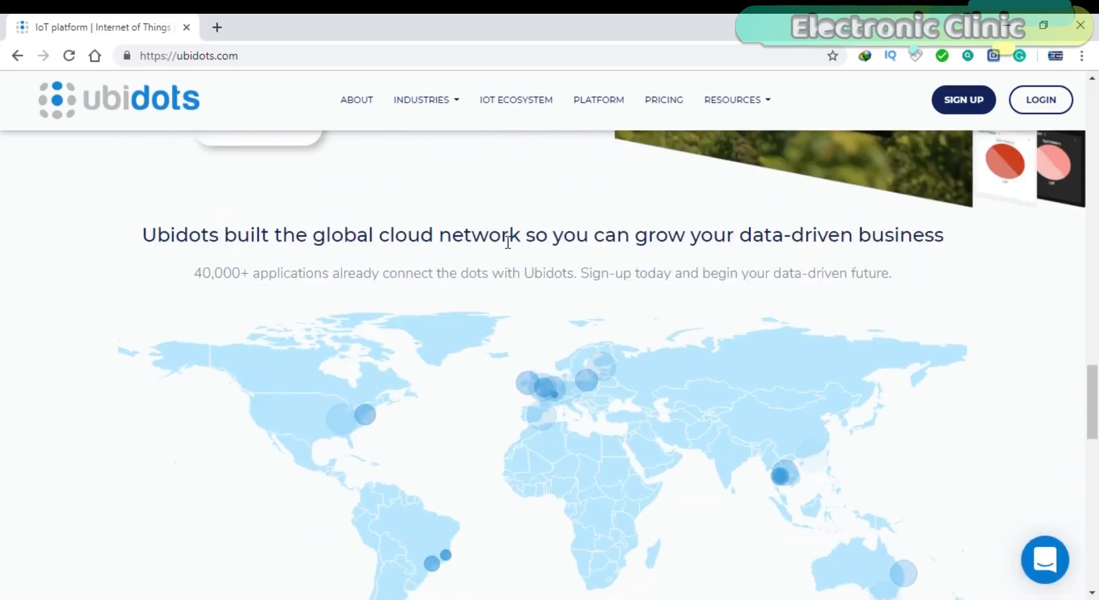
scroll("down", 3)
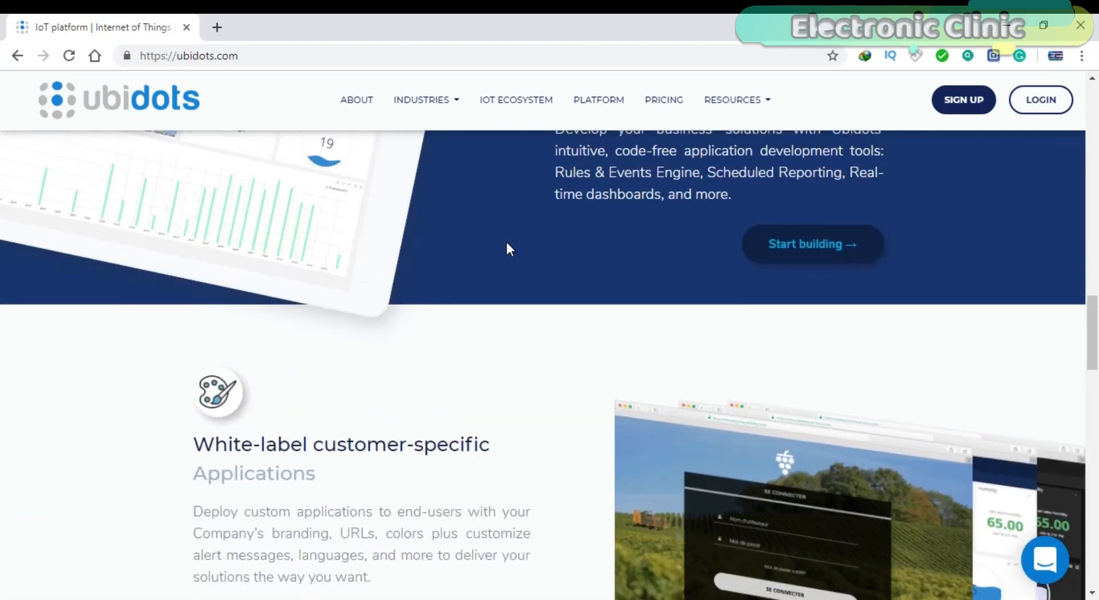
scroll("up", 3)
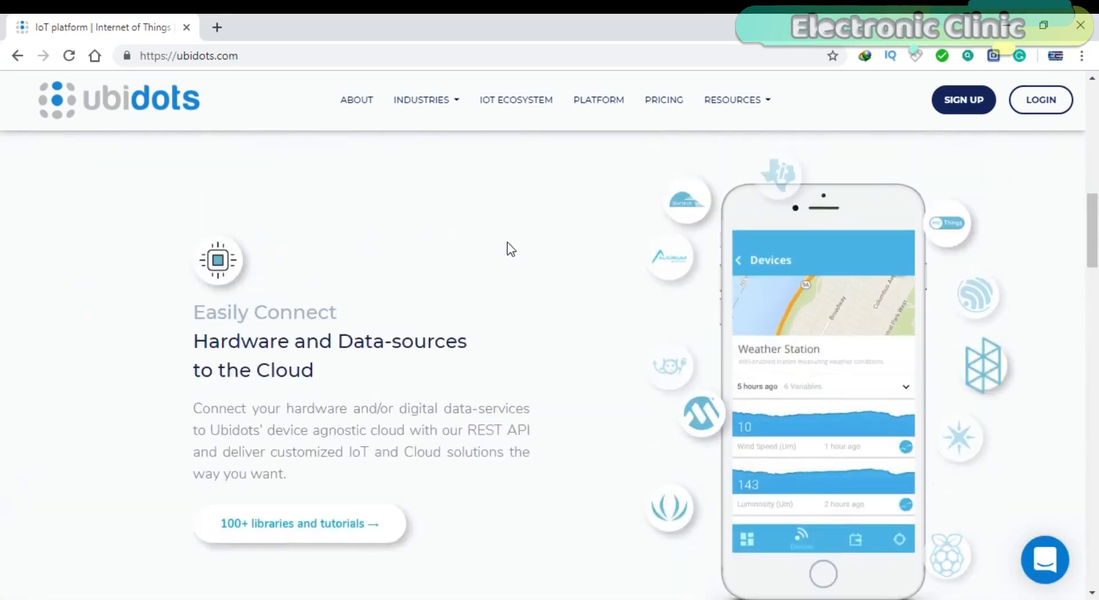
scroll("down", 3)
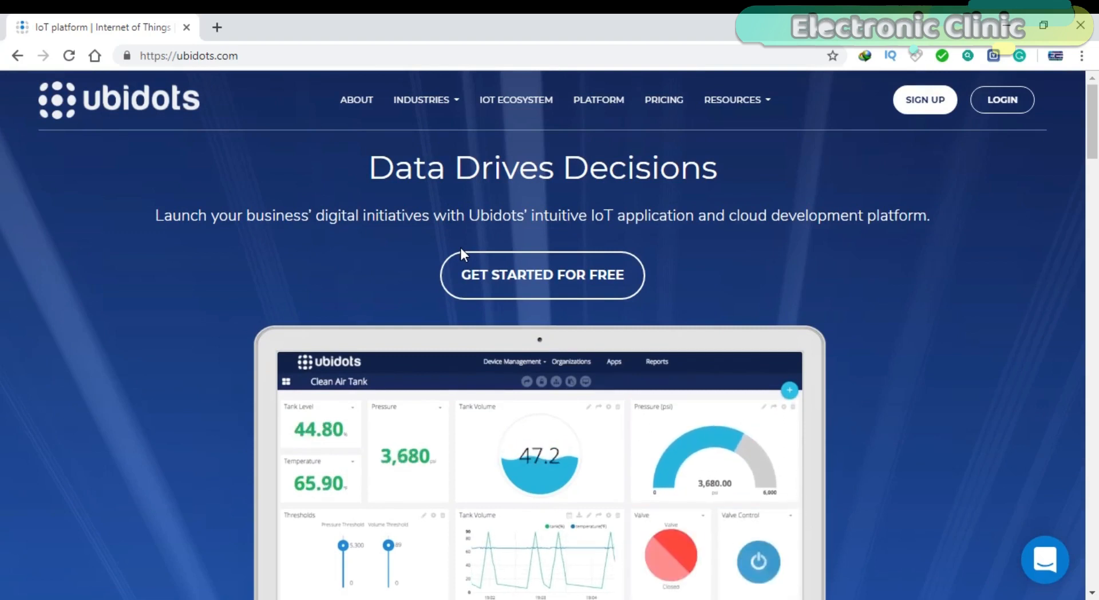
mouse_move(412, 262)
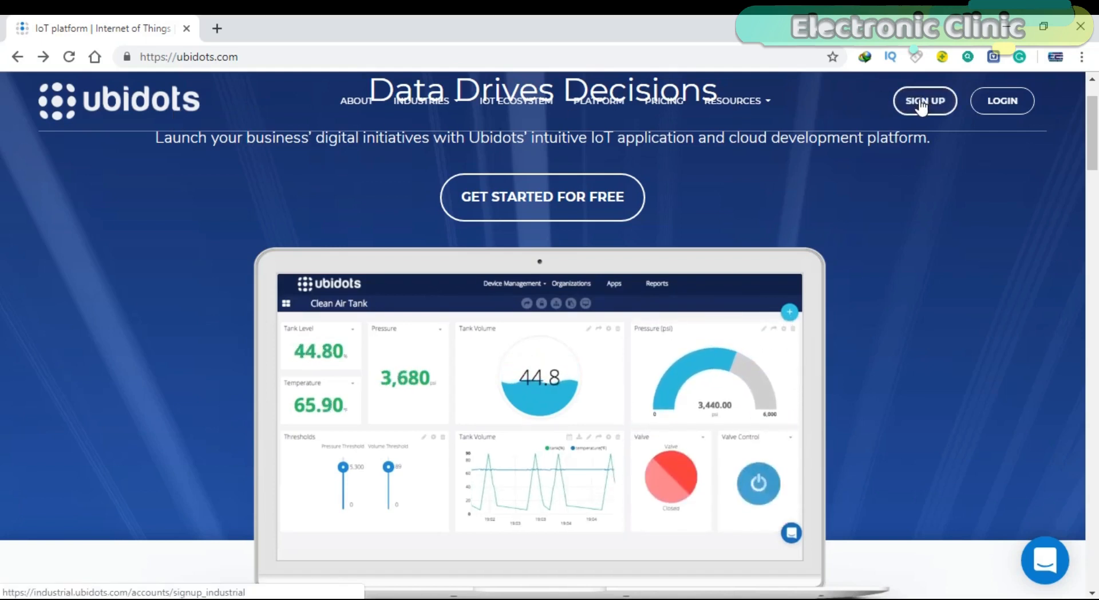
left_click(924, 100)
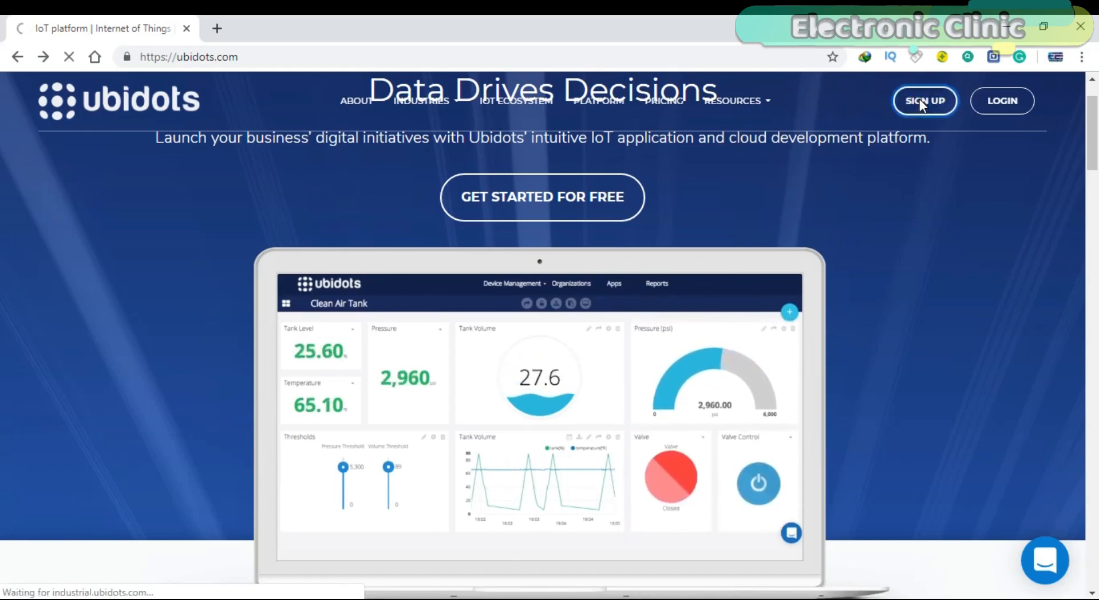
left_click(923, 100)
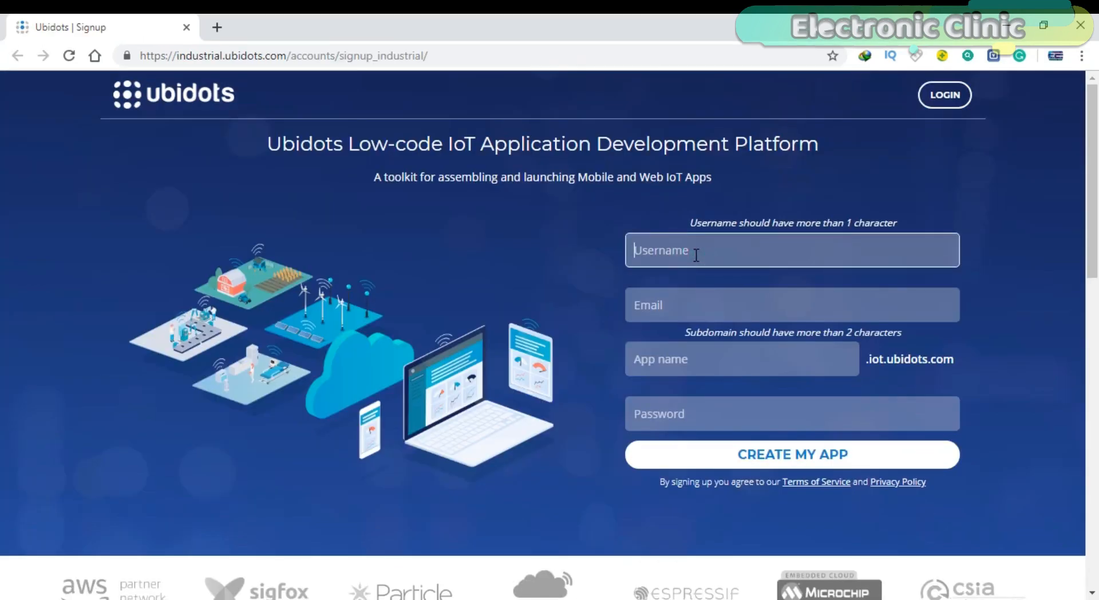
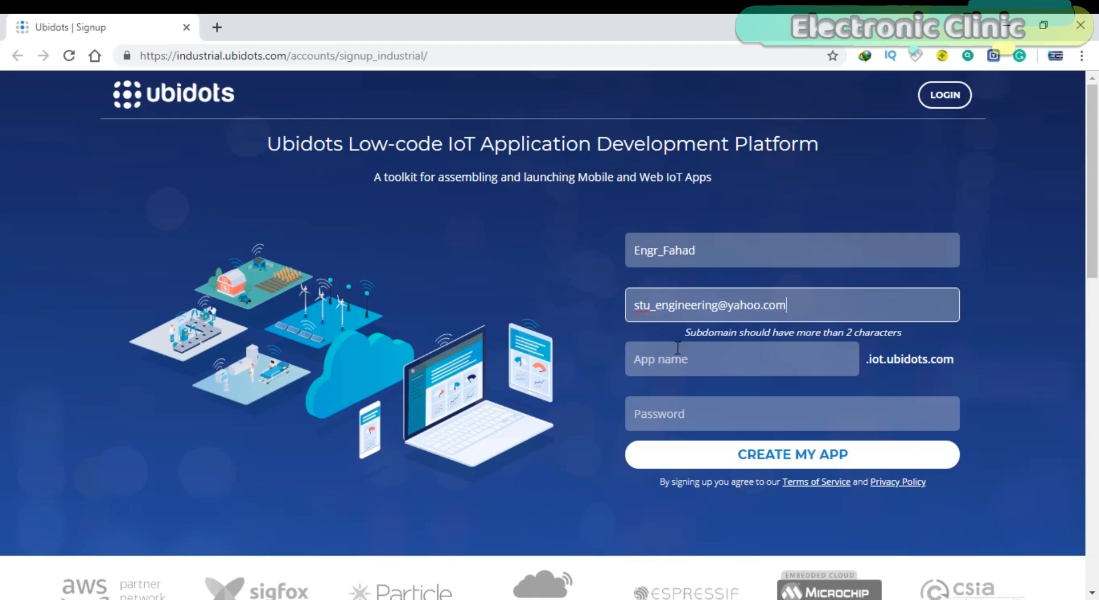
Enter app name 'elecclinic' and a password, then submit with CREATE MY APP
left_click(741, 359)
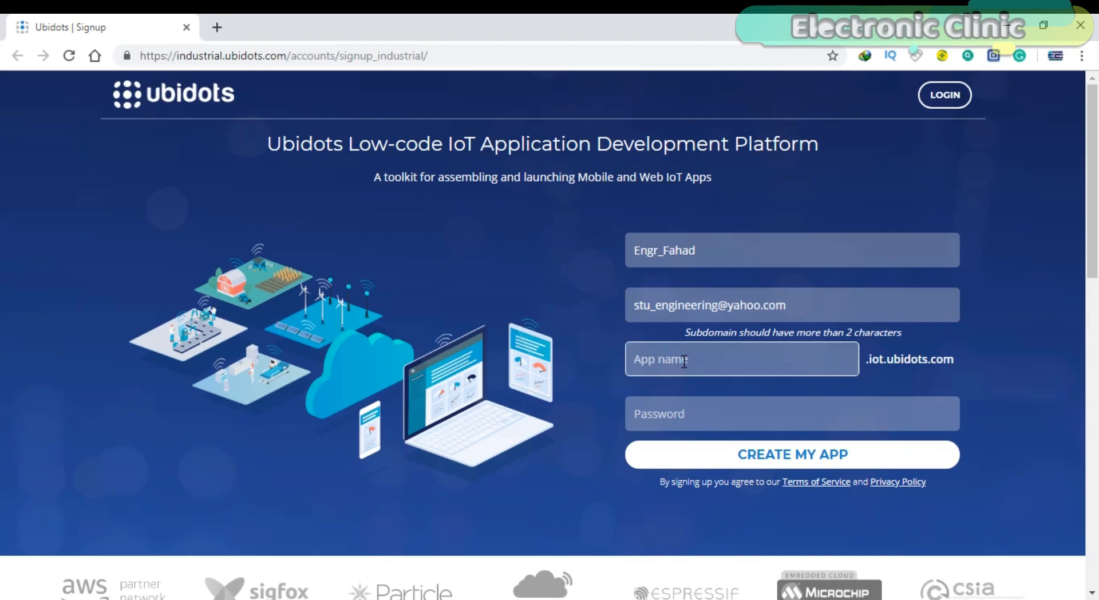
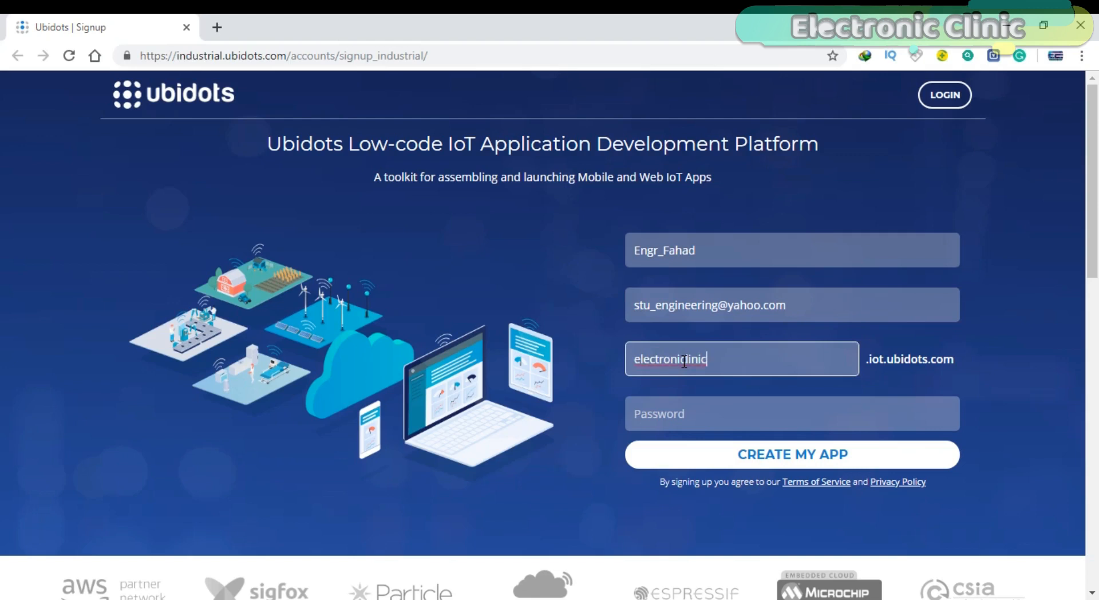
left_click(790, 413)
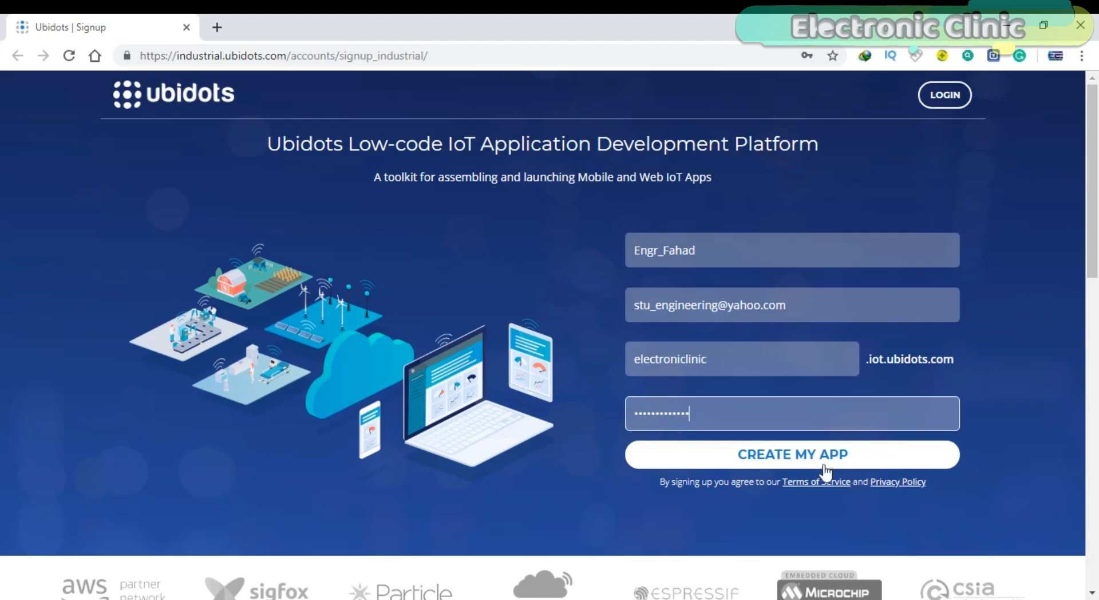
left_click(791, 454)
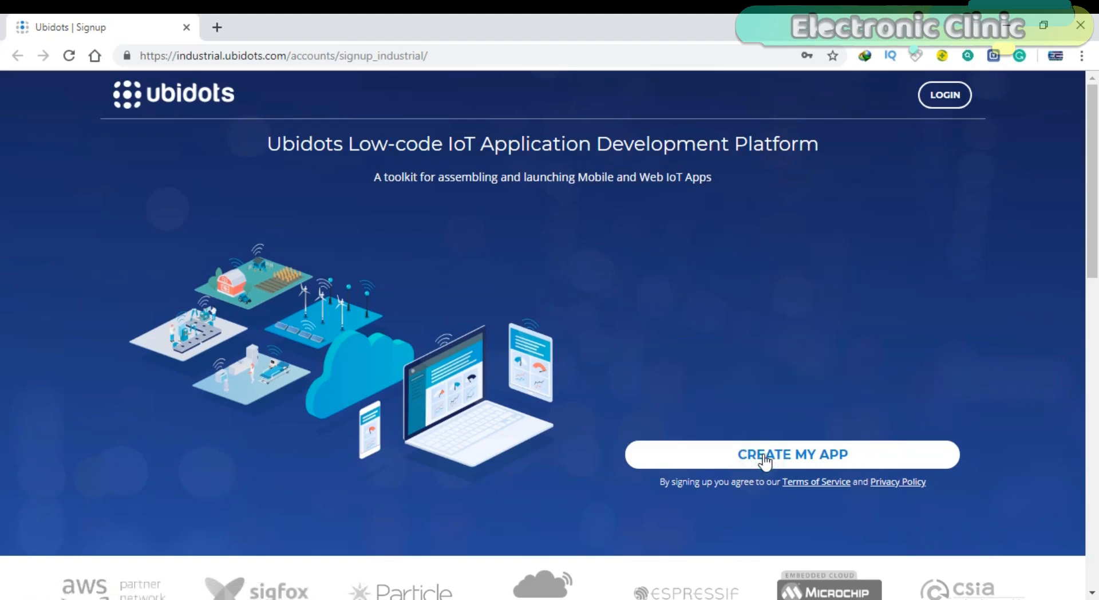
Resubmit, tick 'I'm not a robot', select the store front images and verify
left_click(791, 454)
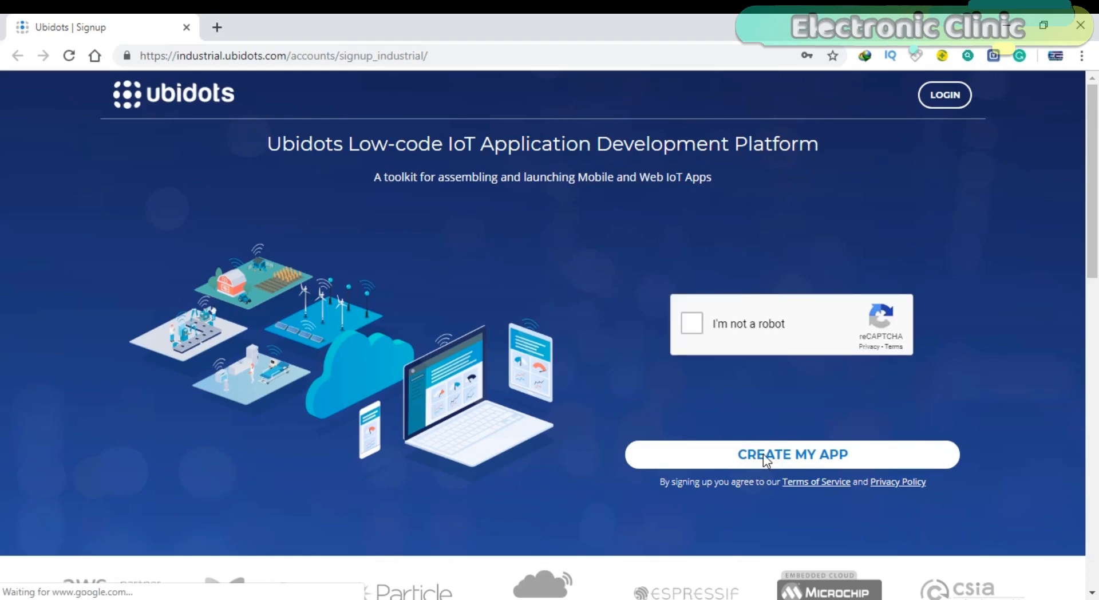
left_click(691, 323)
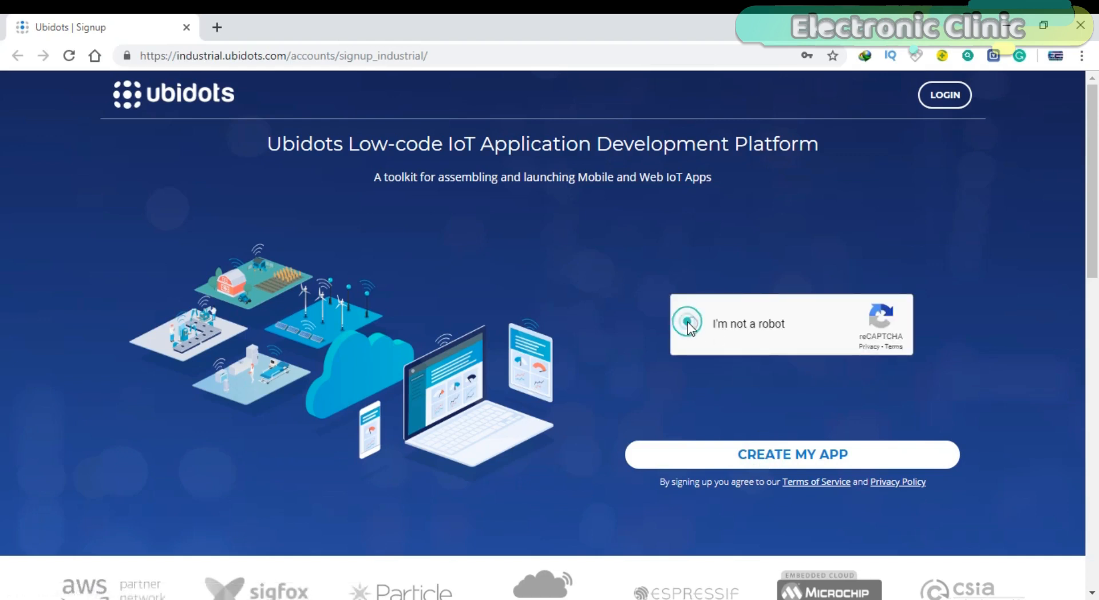
left_click(688, 323)
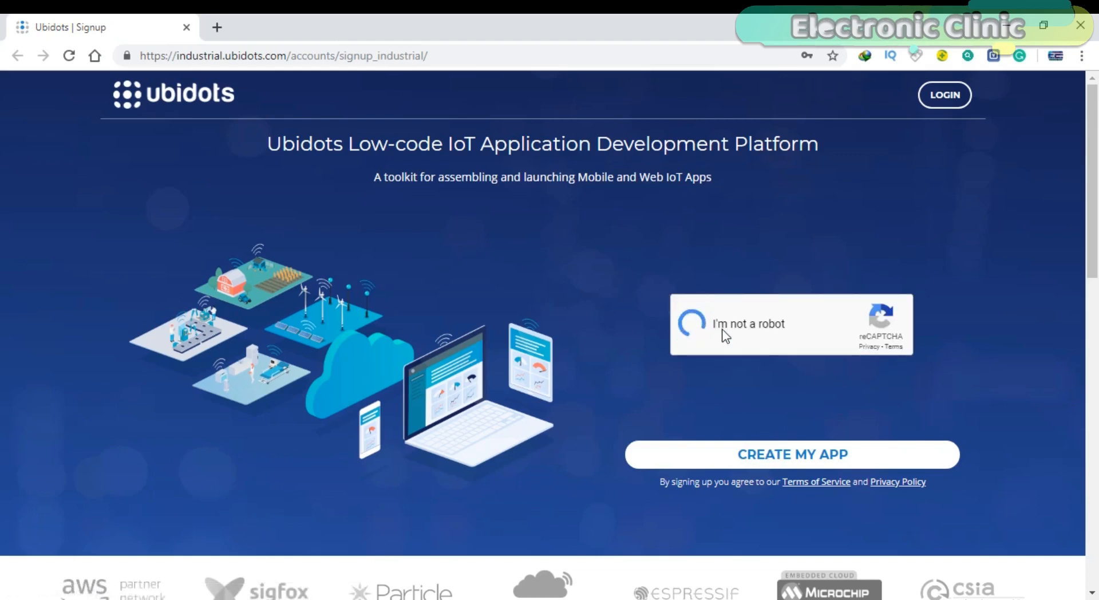
left_click(689, 323)
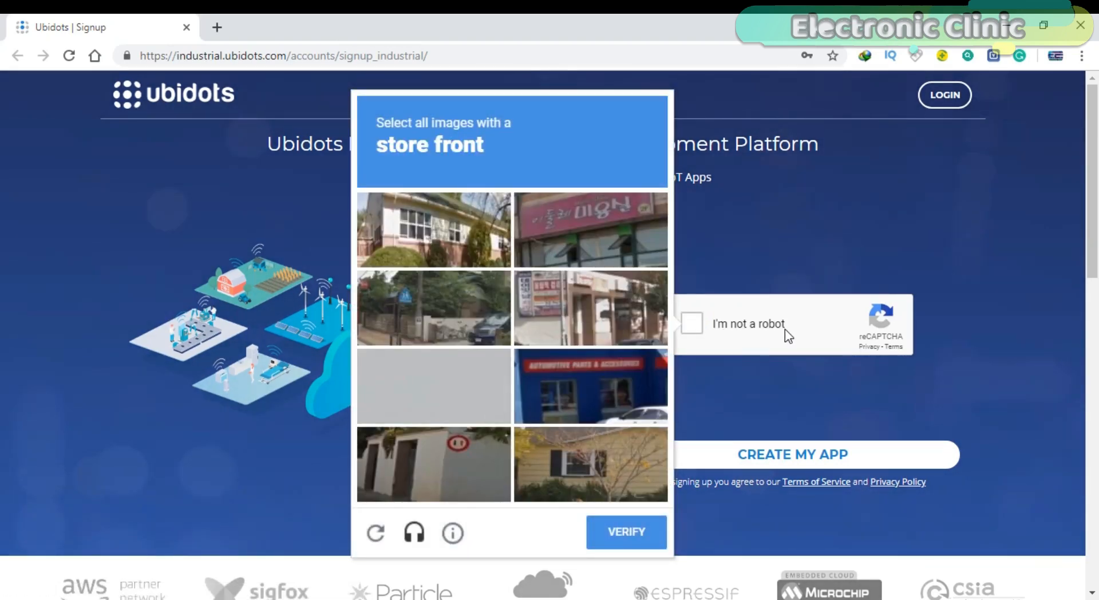
left_click(590, 307)
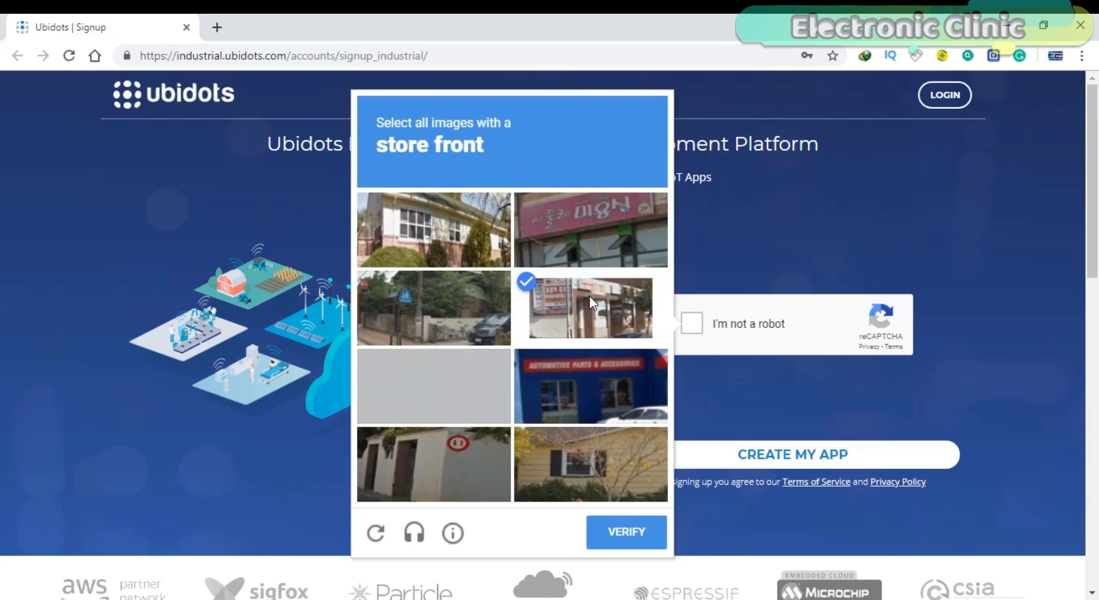
mouse_move(592, 419)
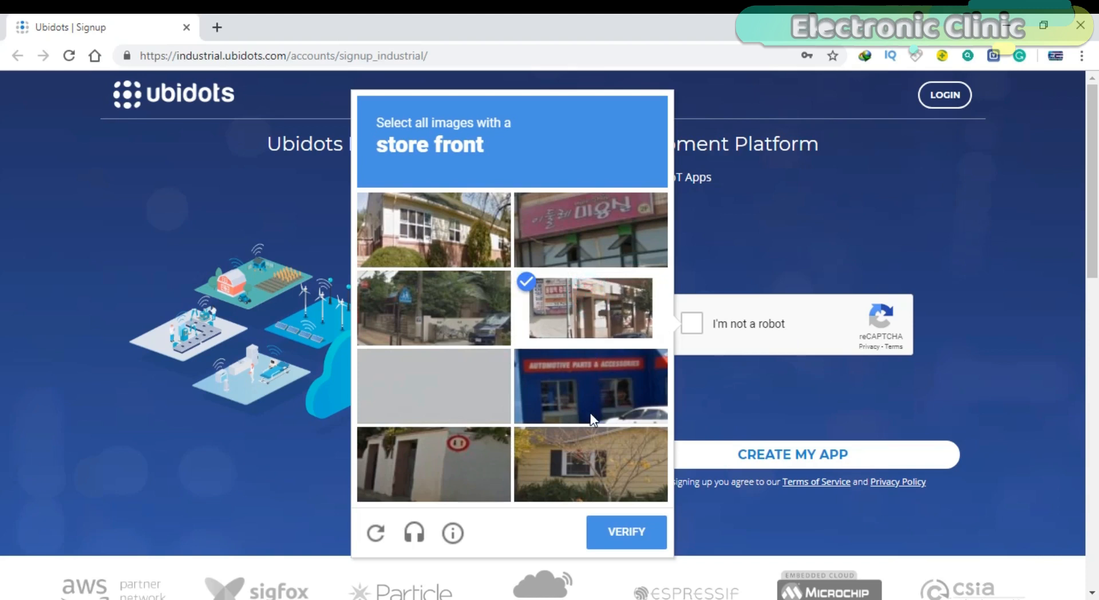
left_click(591, 229)
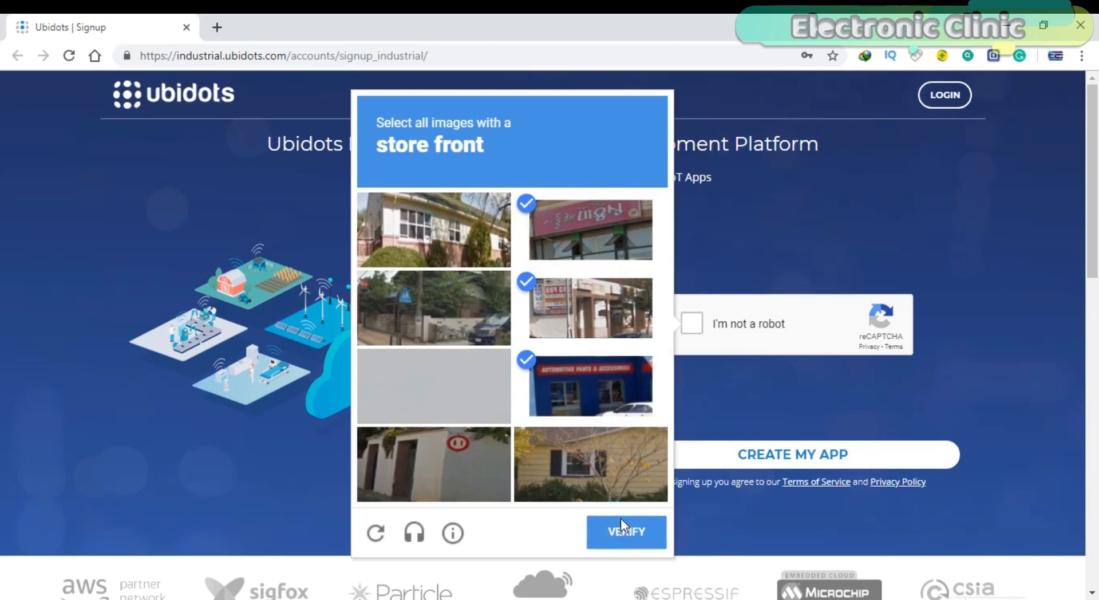
left_click(624, 531)
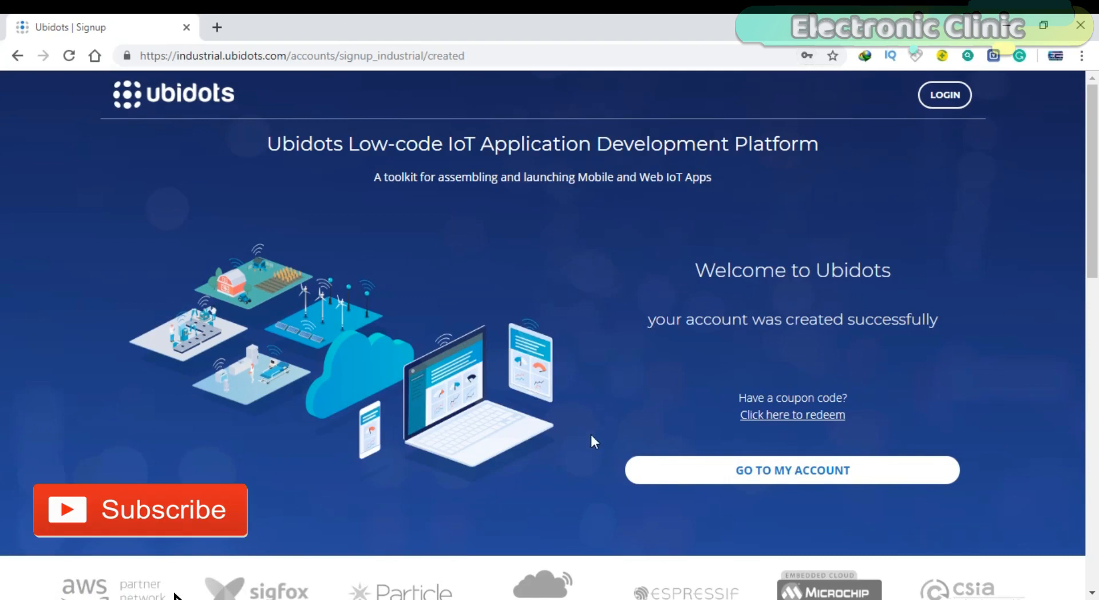
Go to the new account from the account-created confirmation page
left_click(141, 510)
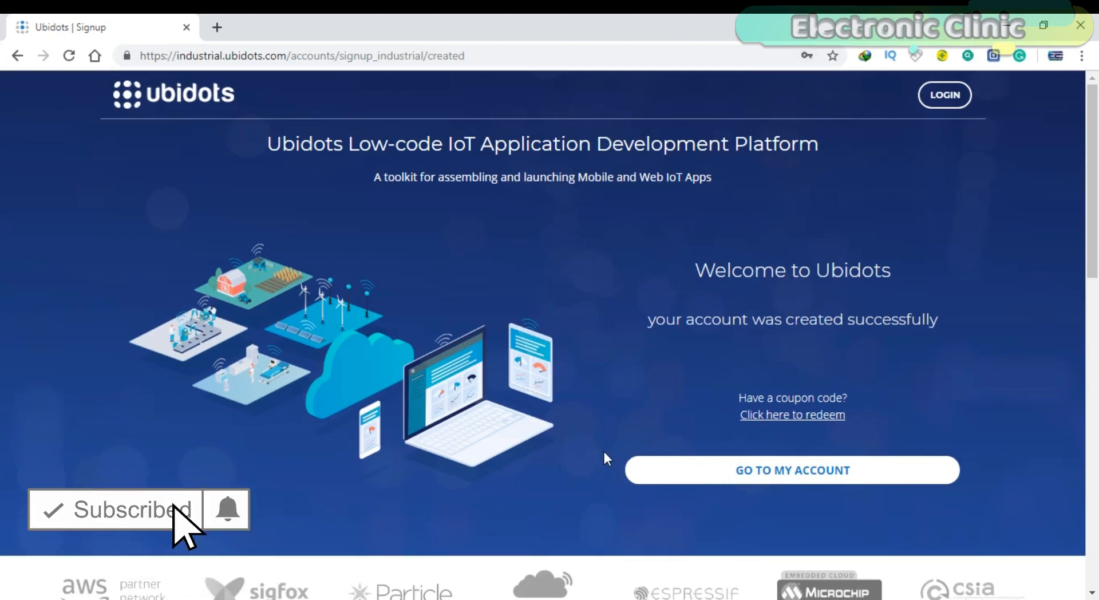
mouse_move(210, 522)
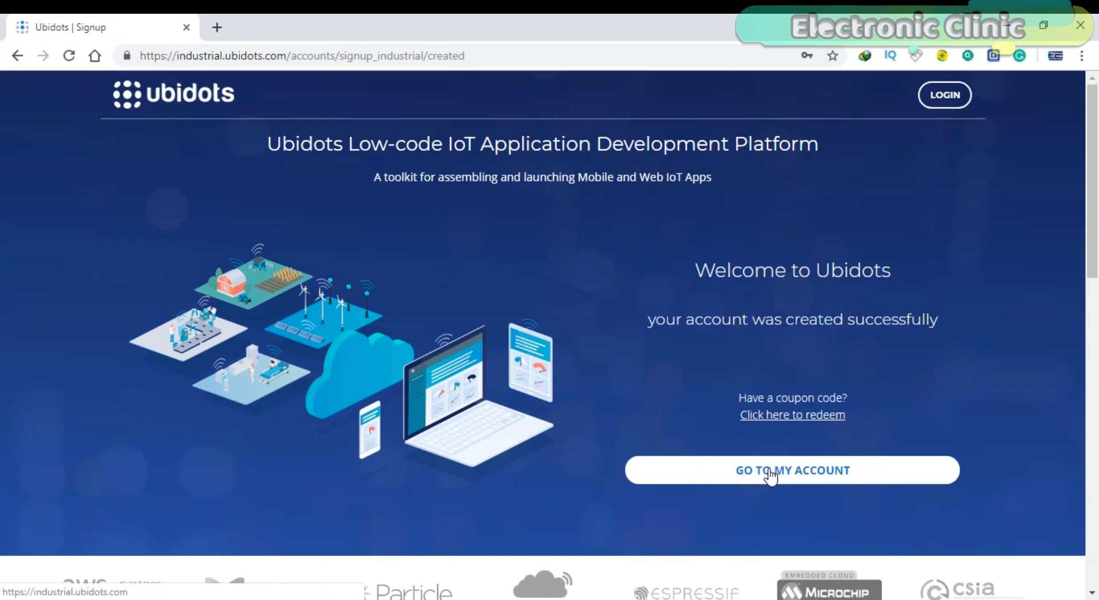
mouse_move(791, 478)
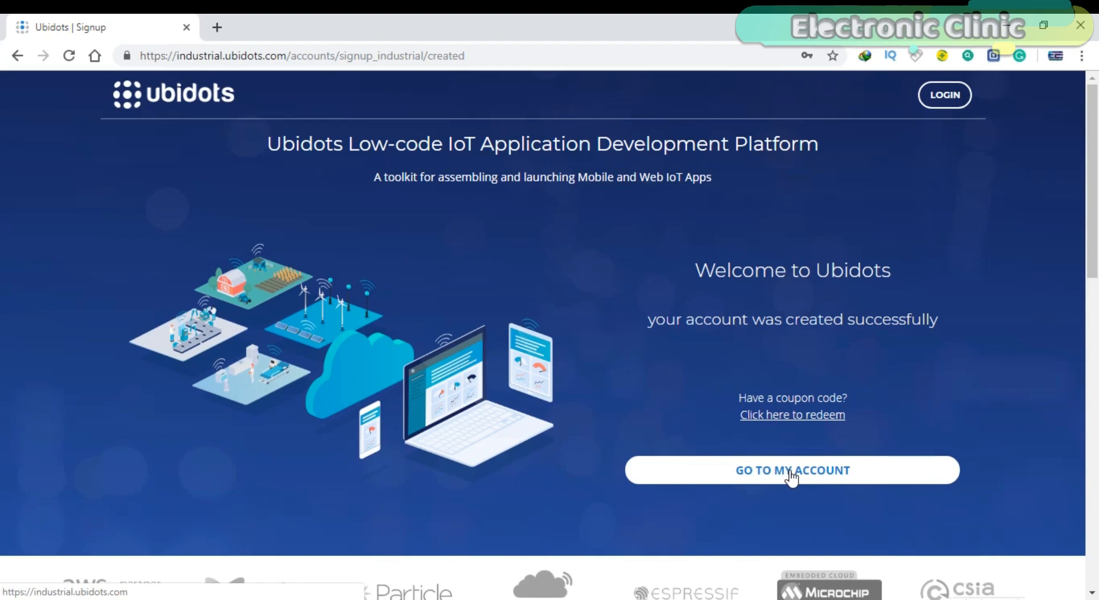
left_click(791, 471)
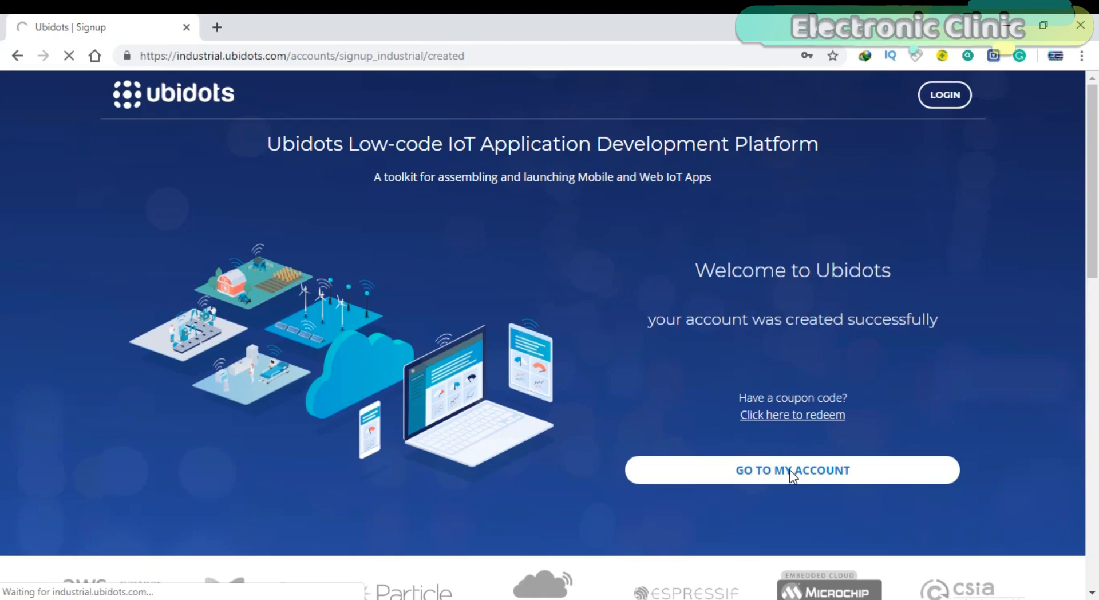
left_click(791, 469)
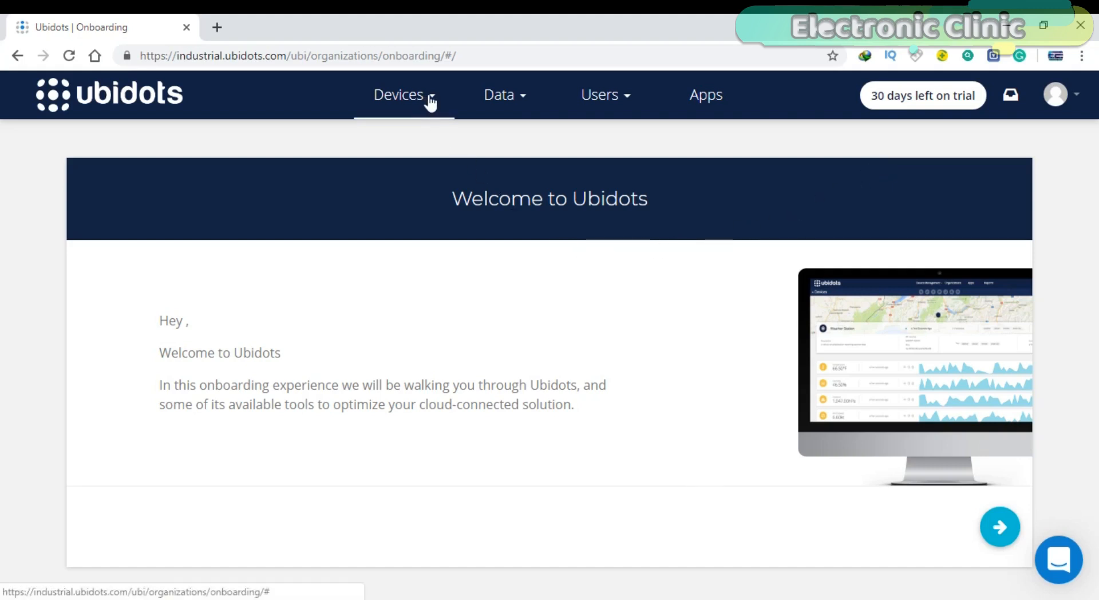
Browse the Devices, Data and Users menus, then go to Apps
left_click(398, 95)
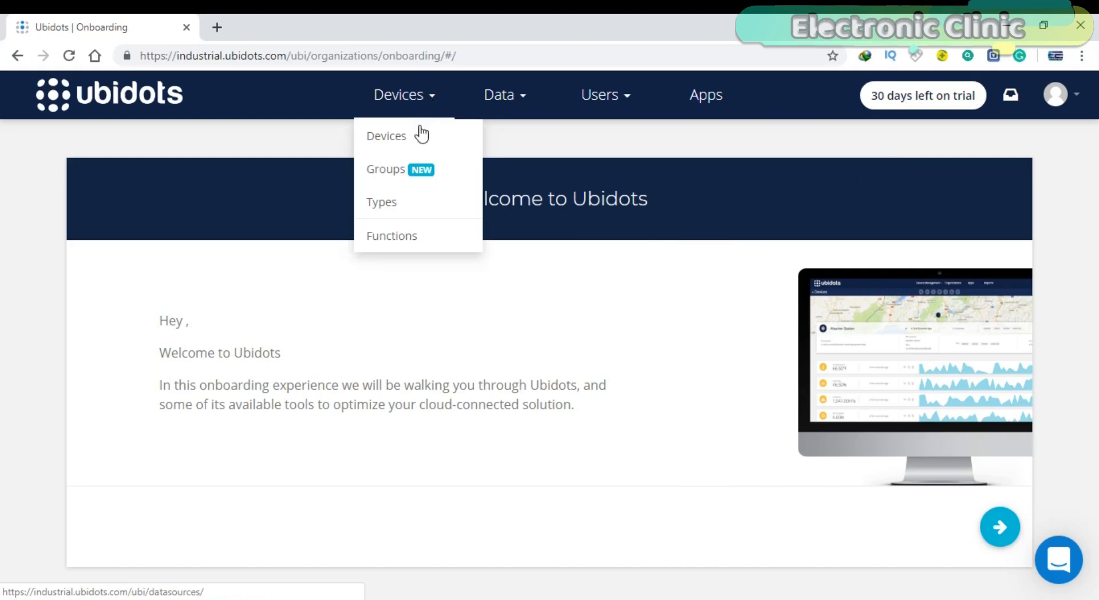
mouse_move(413, 175)
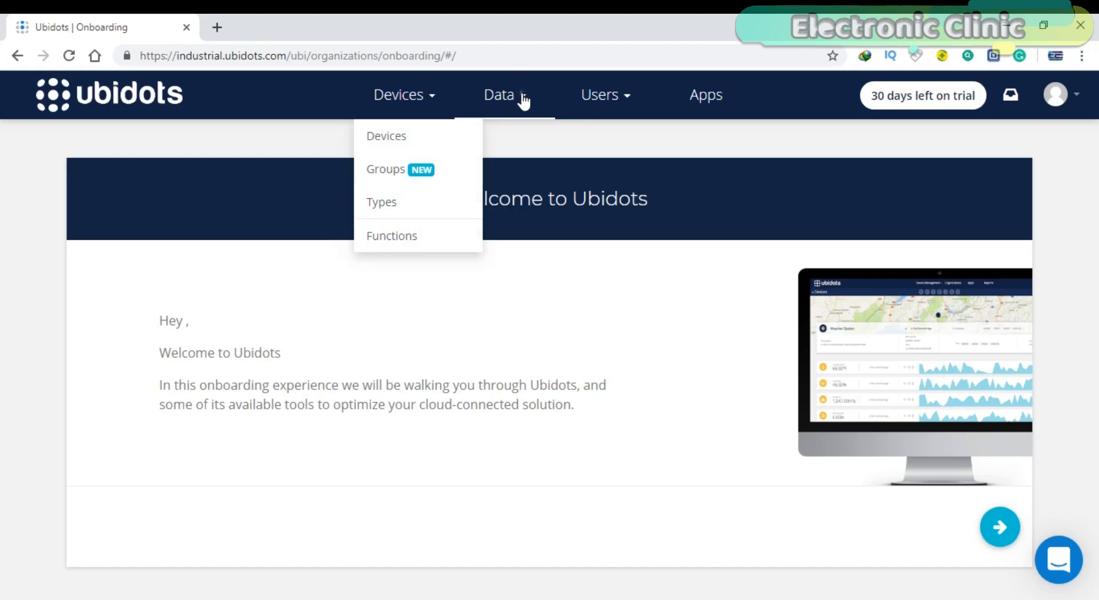
left_click(499, 94)
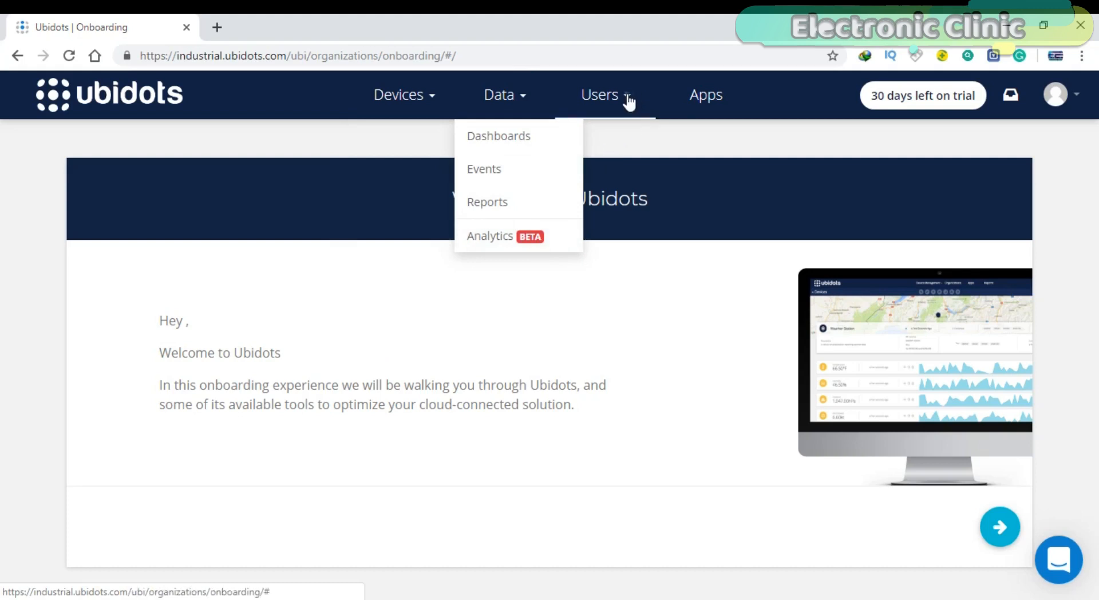
left_click(599, 94)
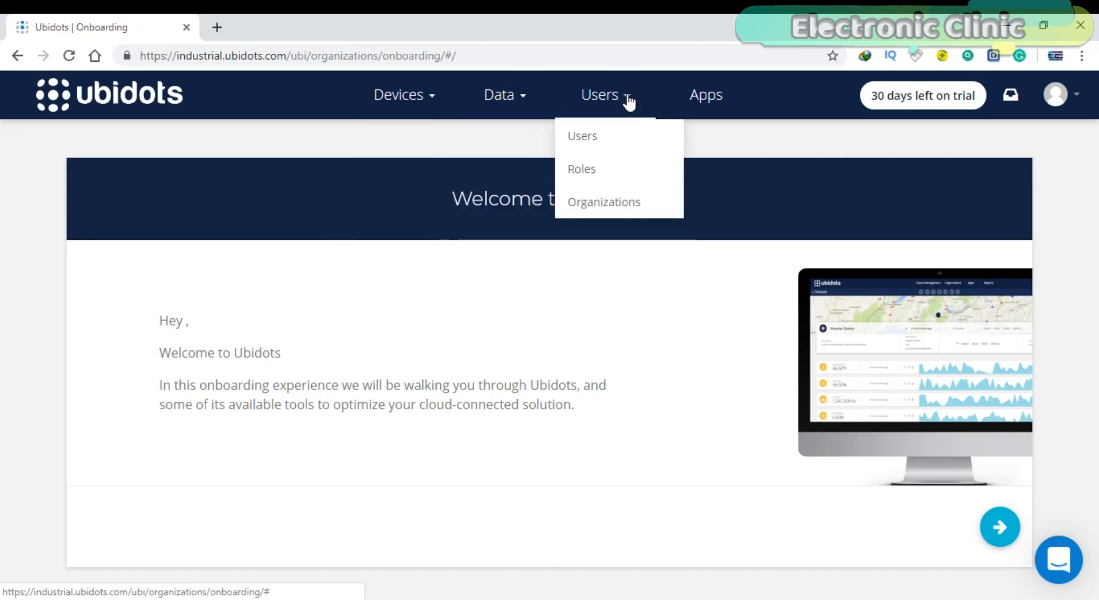
mouse_move(641, 106)
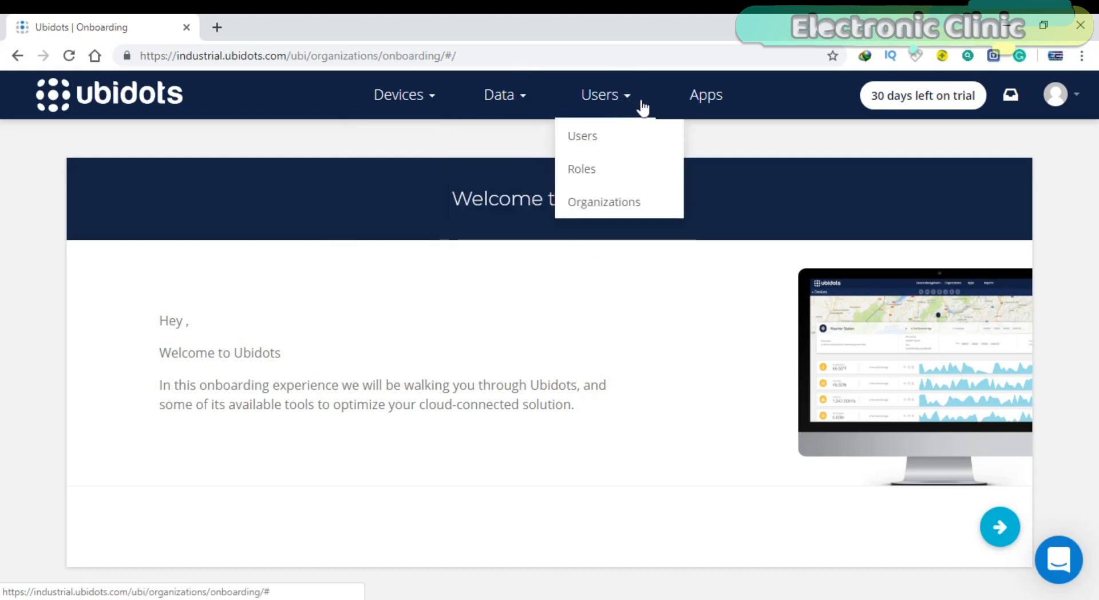
mouse_move(705, 94)
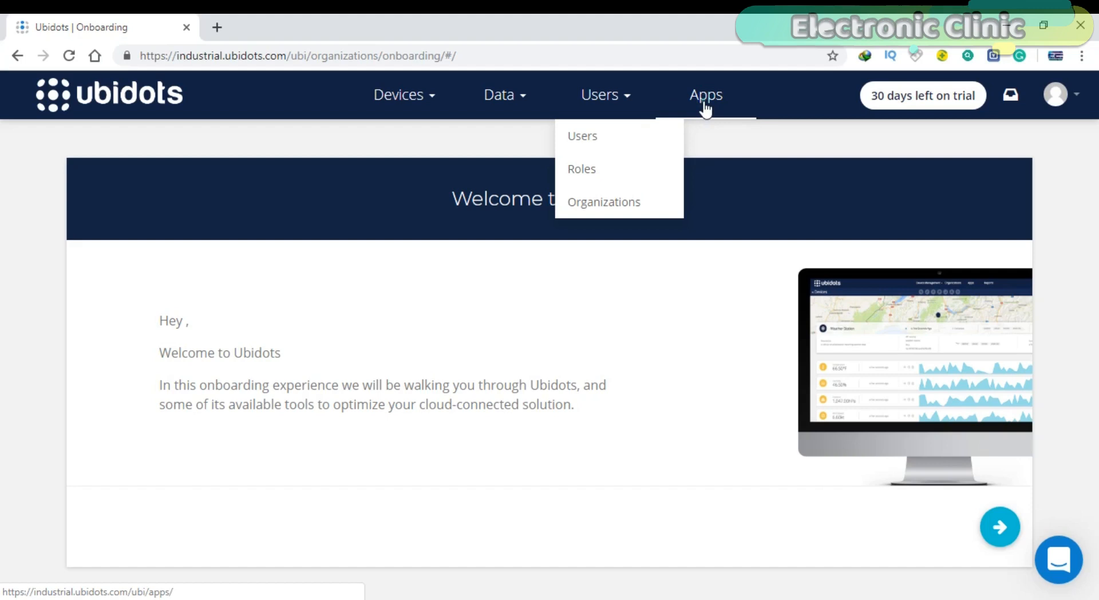
left_click(706, 95)
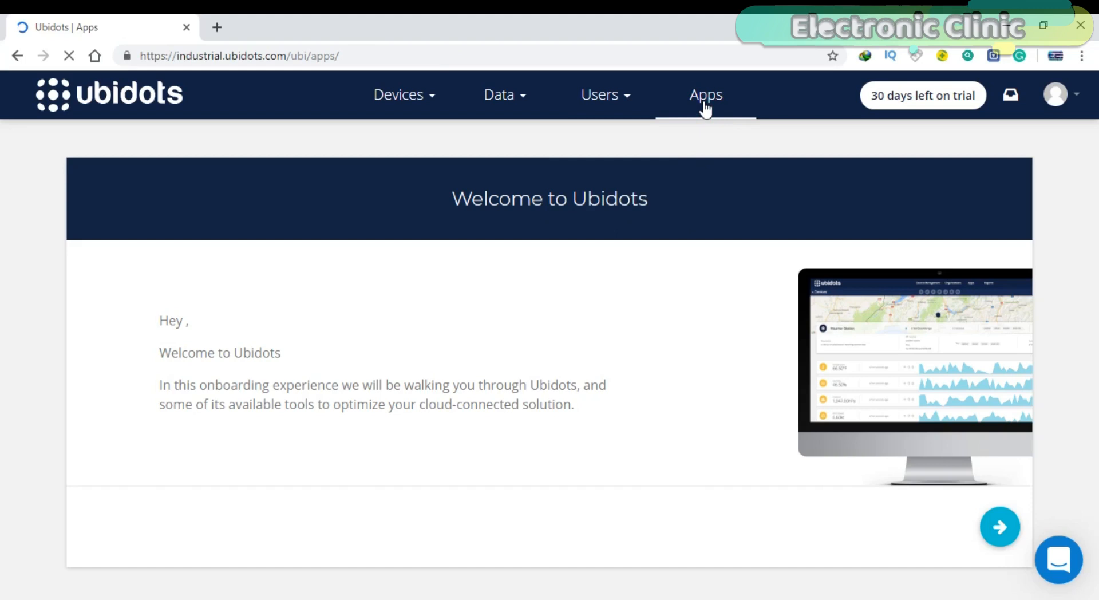
Load the Apps page to review the new app card and its domain
left_click(705, 95)
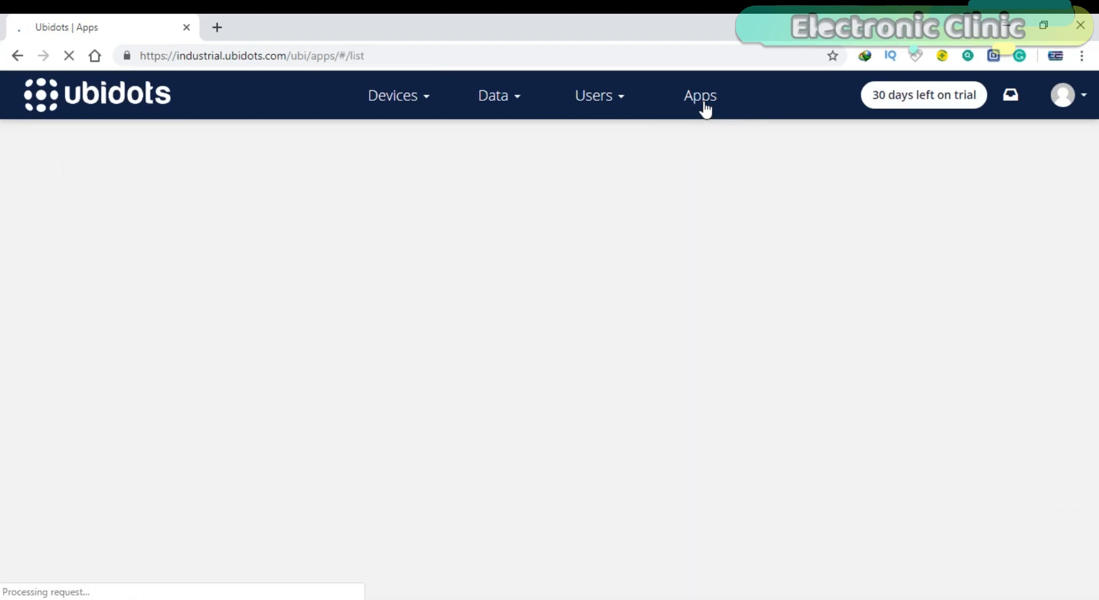
left_click(699, 96)
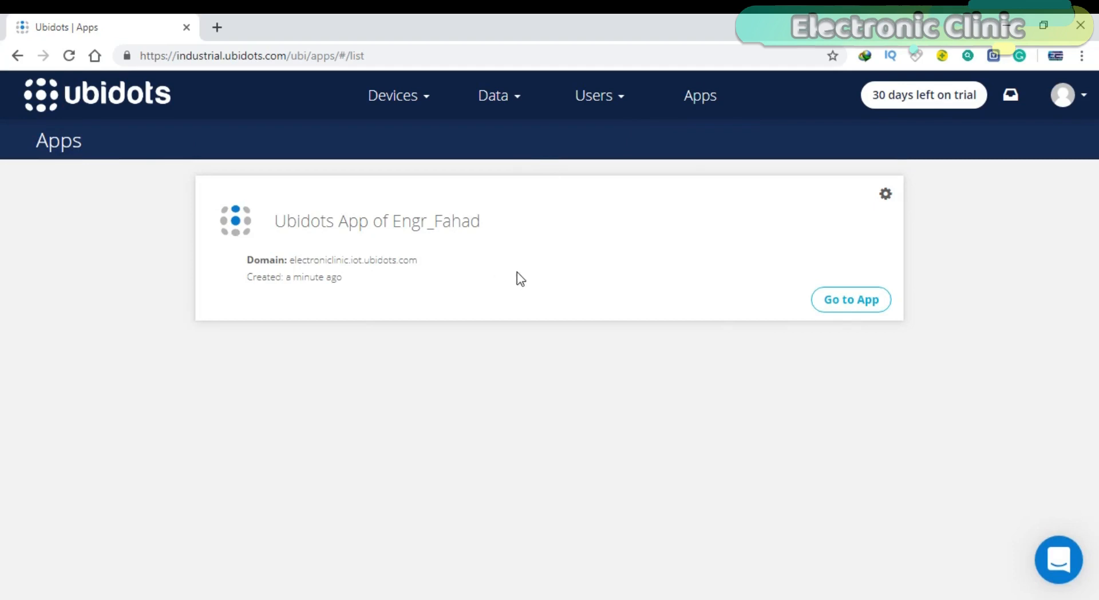
mouse_move(698, 297)
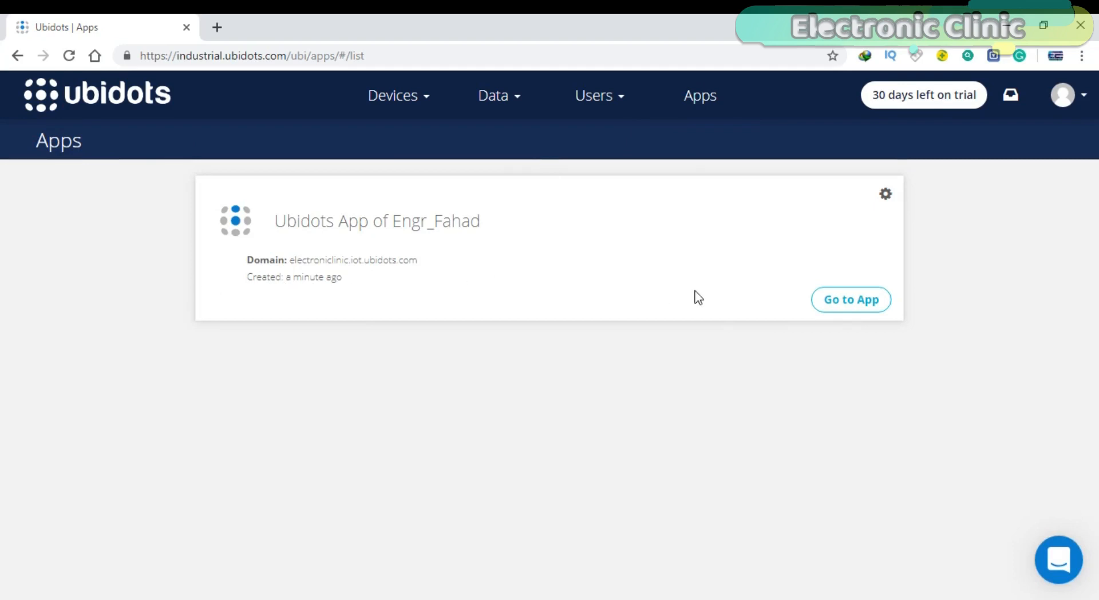
left_click(392, 96)
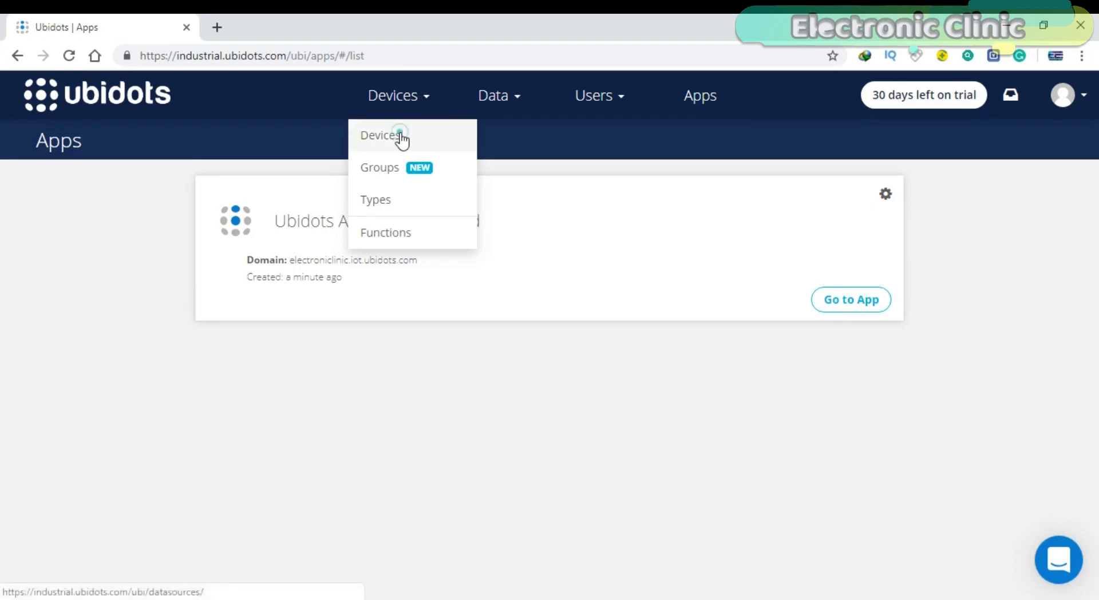
View the empty Devices page, then open Devices > Groups
left_click(382, 135)
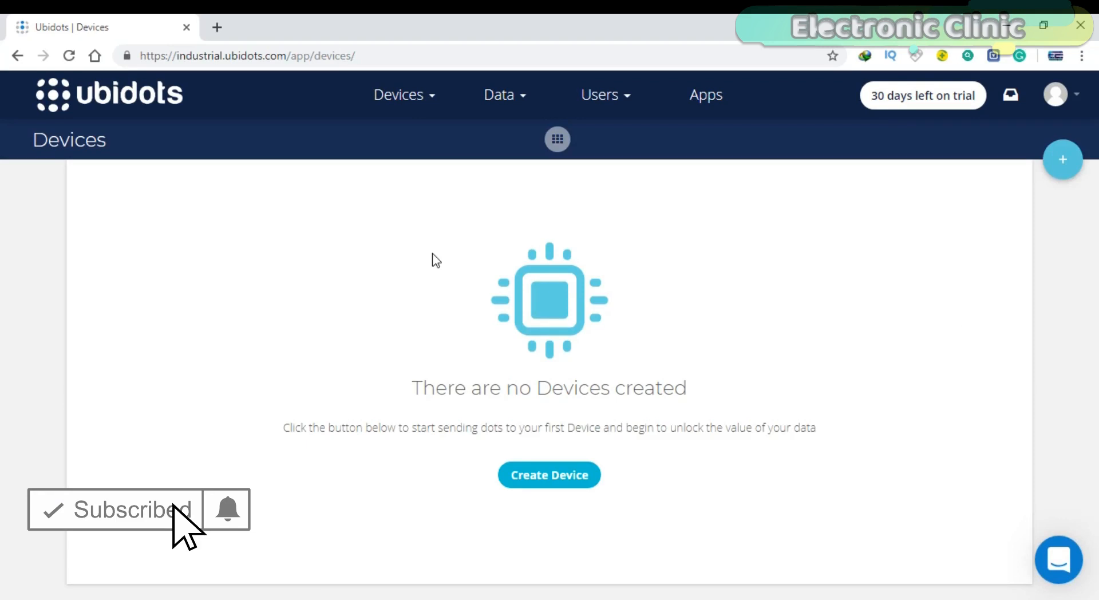
left_click(403, 94)
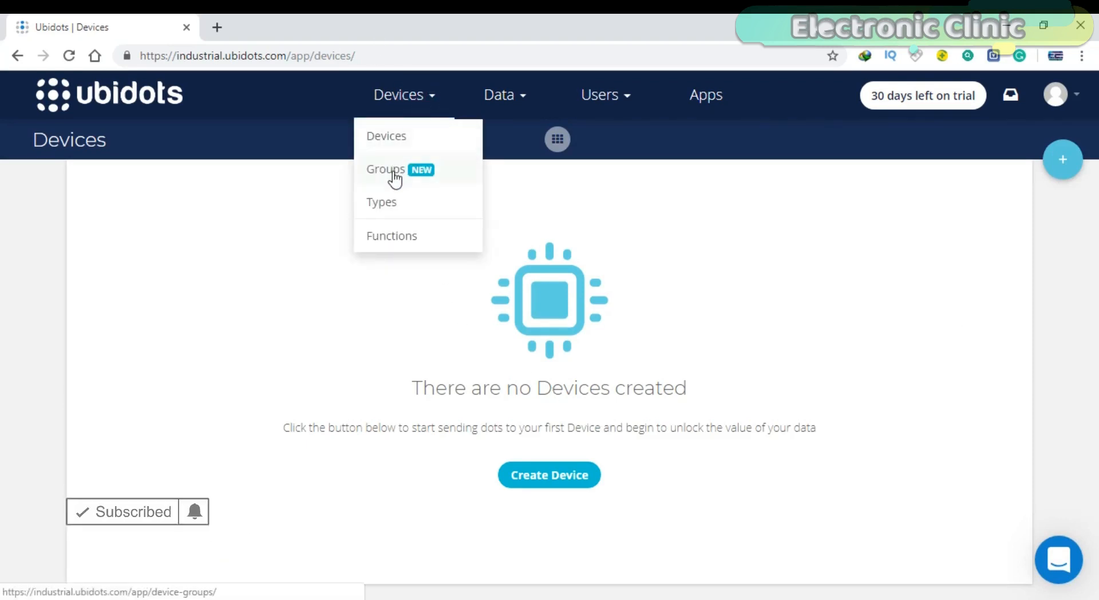
left_click(385, 169)
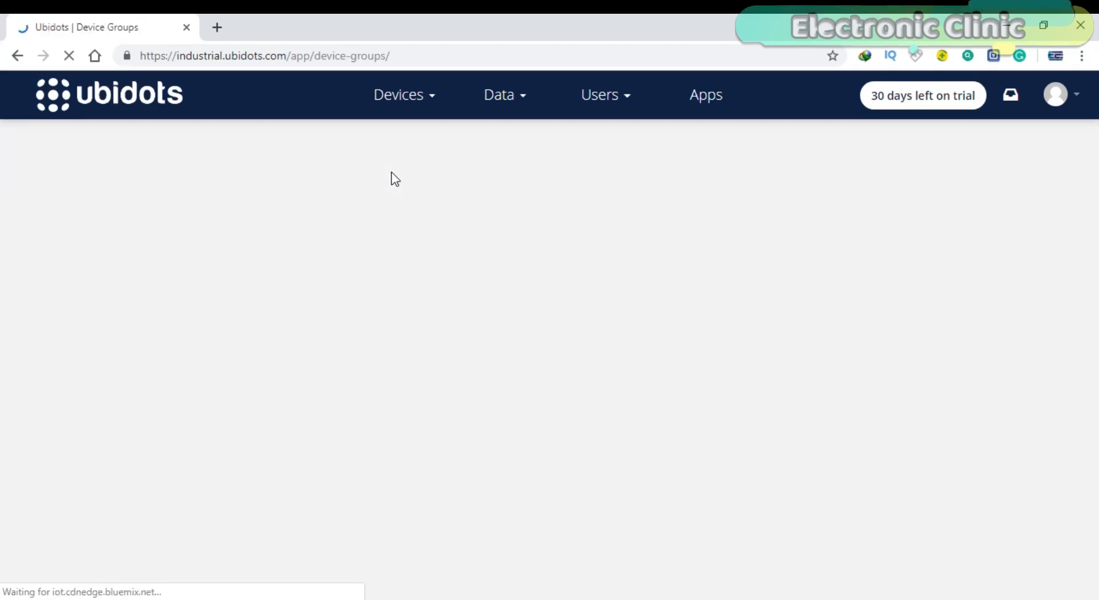